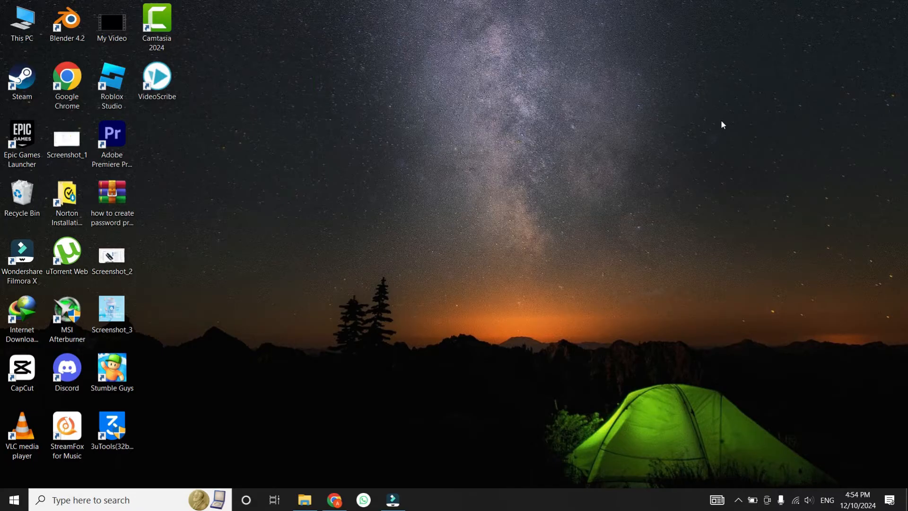
{"action": "mouse_move", "coordinate": [655, 152]}
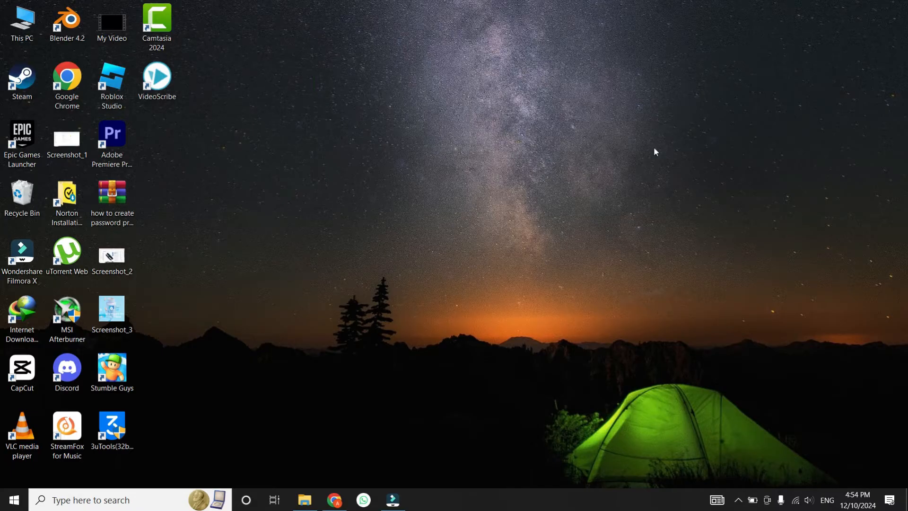
{"action": "mouse_move", "coordinate": [395, 289]}
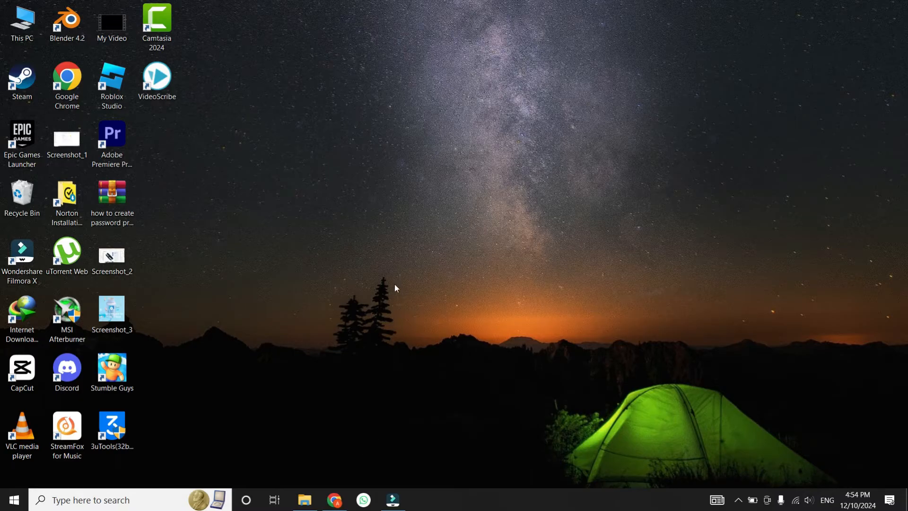
{"action": "mouse_move", "coordinate": [415, 257]}
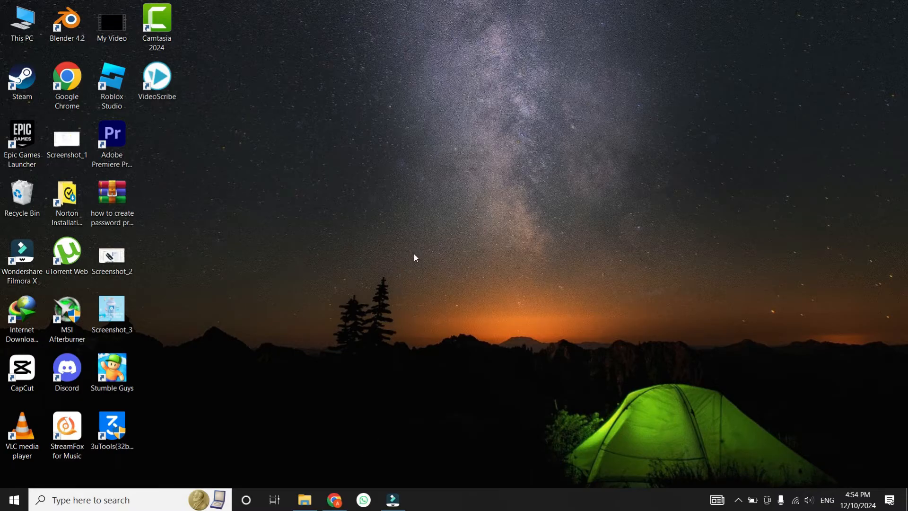
{"action": "mouse_move", "coordinate": [405, 254]}
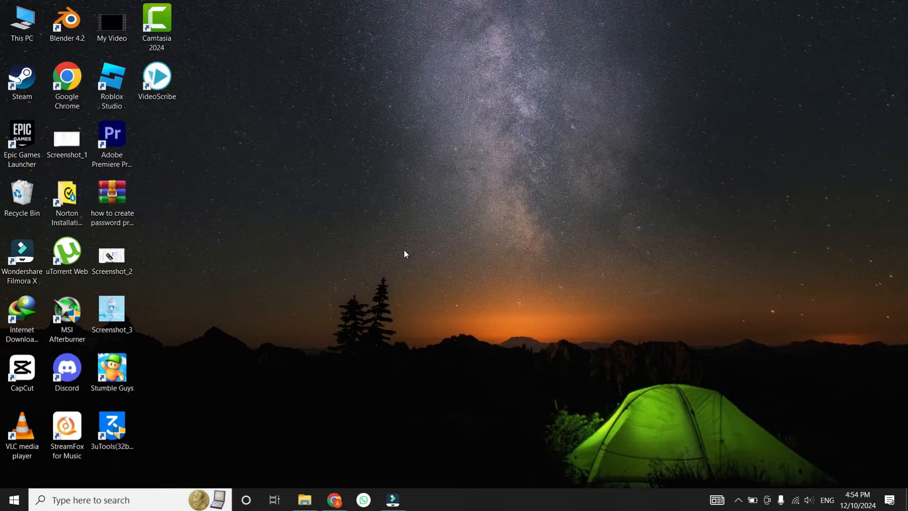
{"action": "mouse_move", "coordinate": [385, 252]}
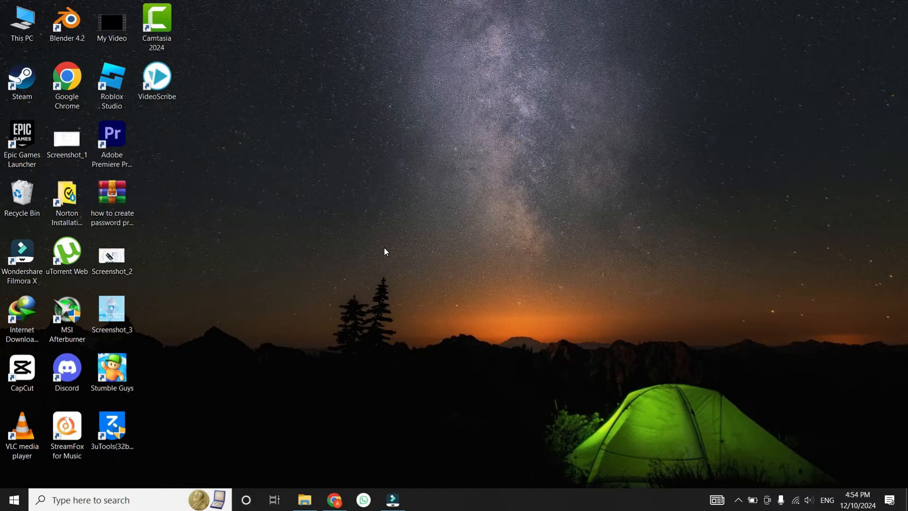
{"action": "mouse_move", "coordinate": [365, 432]}
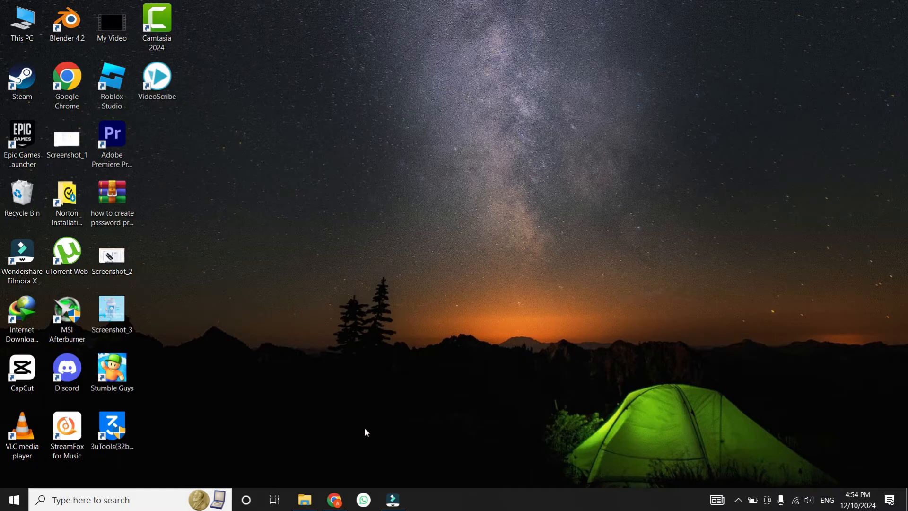
Step: Launch Chrome and open its Settings page from the three-dot menu
{"action": "left_click", "coordinate": [334, 499]}
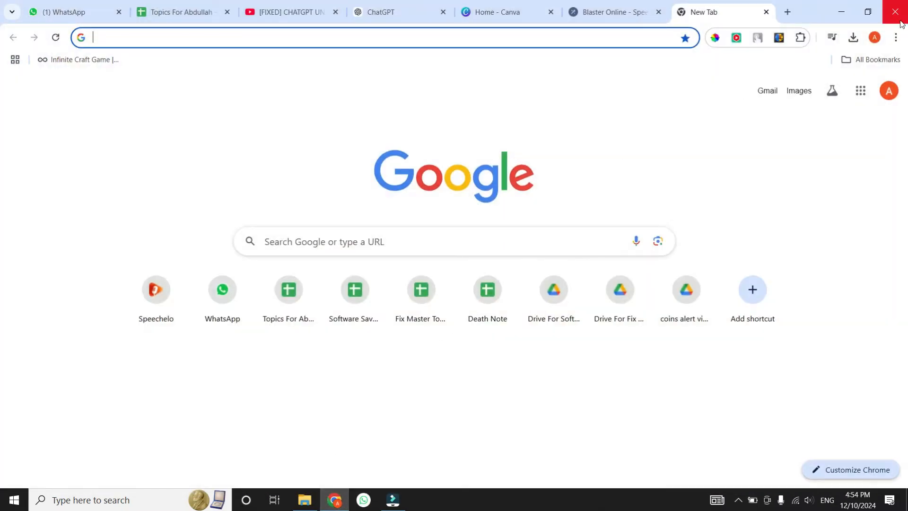
{"action": "left_click", "coordinate": [896, 37]}
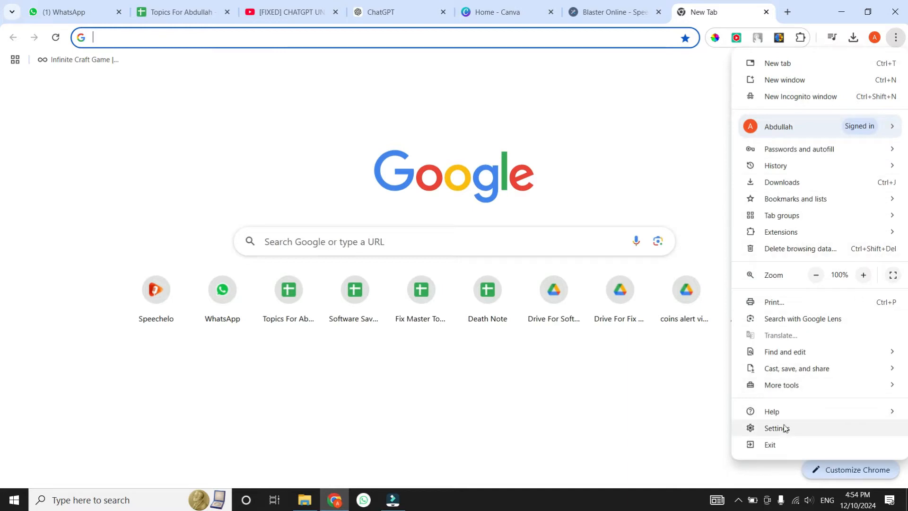
{"action": "mouse_move", "coordinate": [770, 432]}
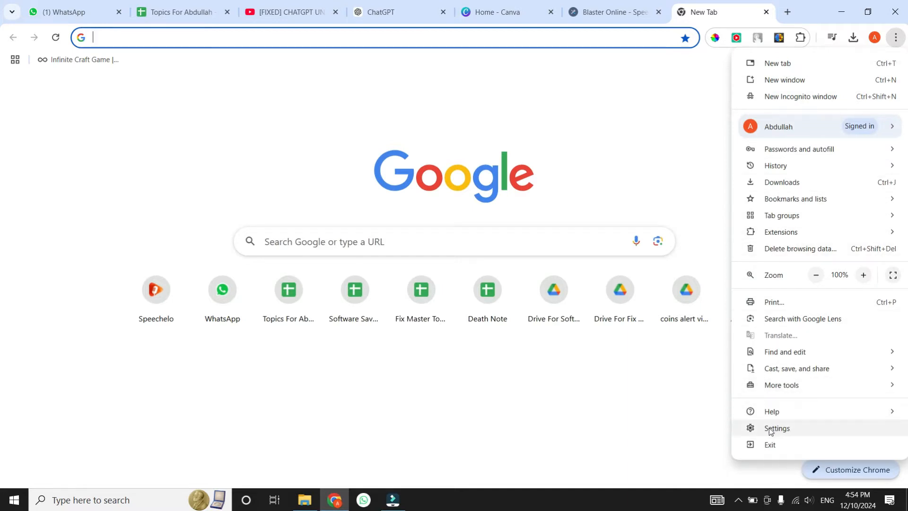
{"action": "left_click", "coordinate": [778, 428]}
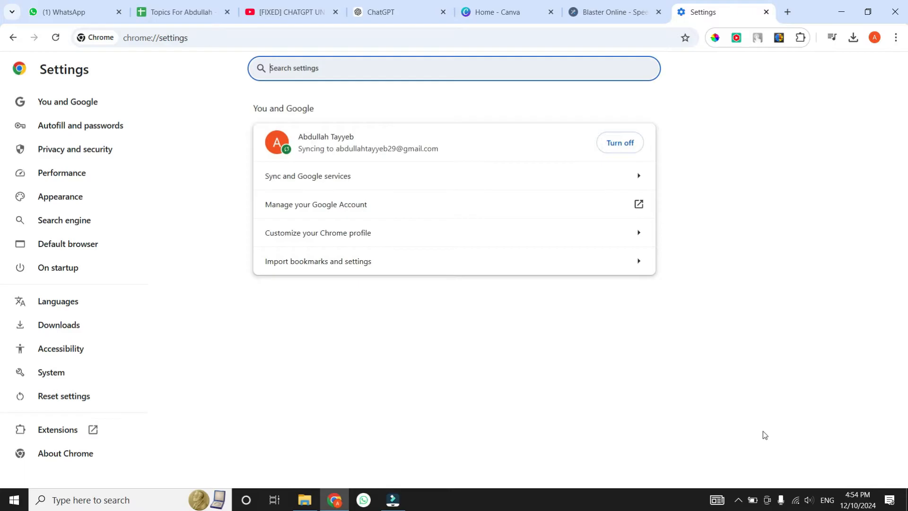
{"action": "mouse_move", "coordinate": [59, 325]}
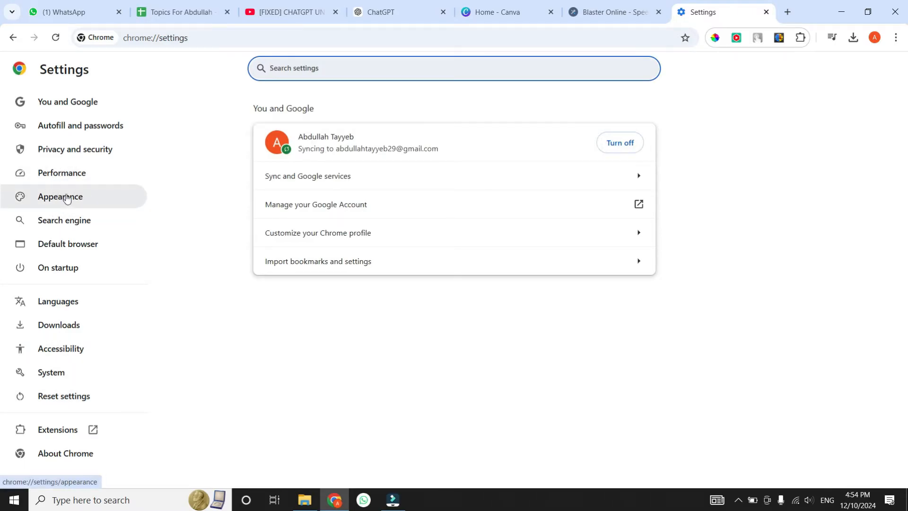
{"action": "mouse_move", "coordinate": [65, 453]}
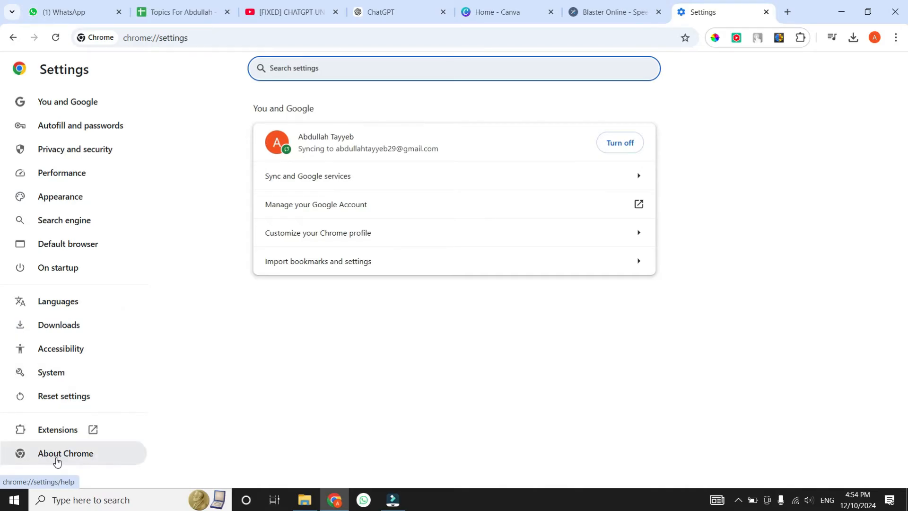
Step: Check About Chrome: browser up to date at version 131.0.6778.109
{"action": "left_click", "coordinate": [66, 453]}
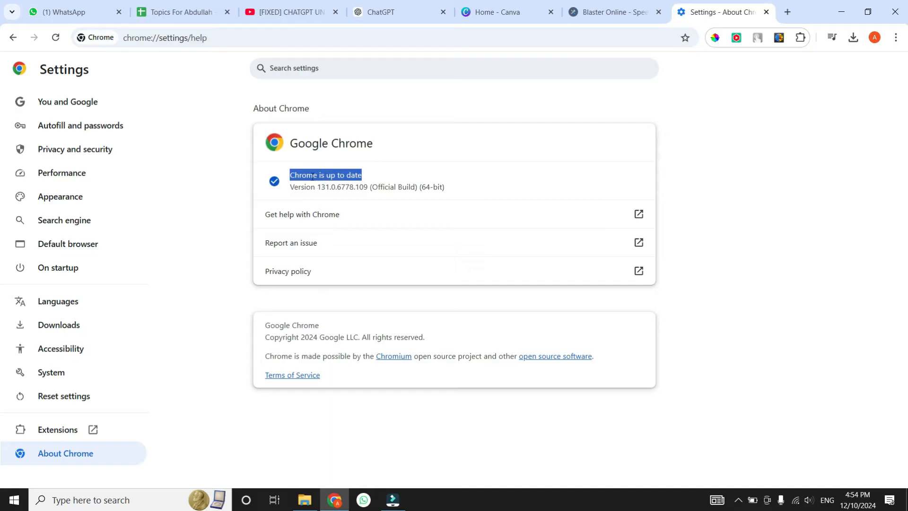
{"action": "mouse_move", "coordinate": [422, 179]}
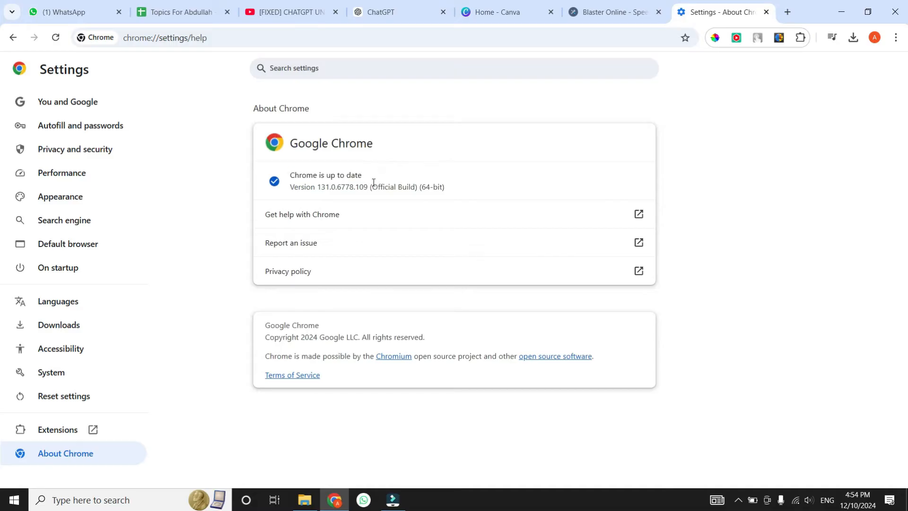
{"action": "mouse_move", "coordinate": [659, 72]}
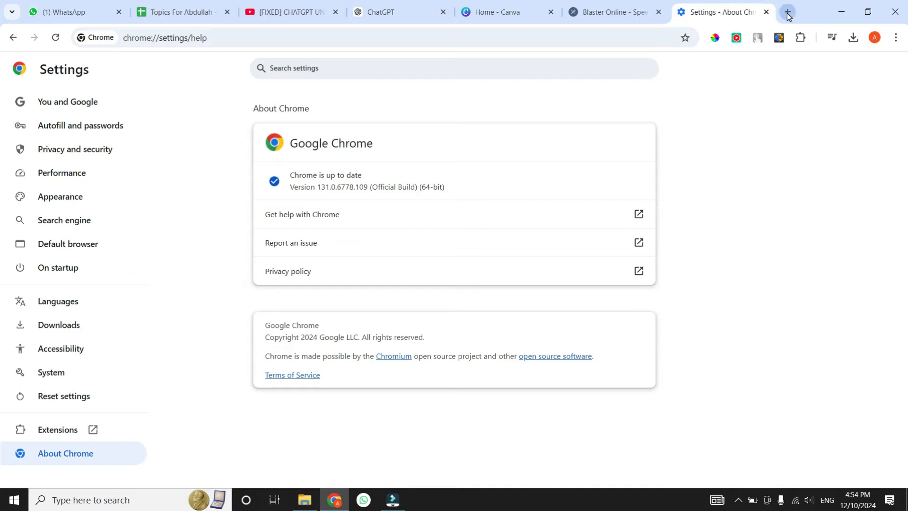
Step: Open a new tab and bring up Chrome Settings again from the menu
{"action": "left_click", "coordinate": [786, 11]}
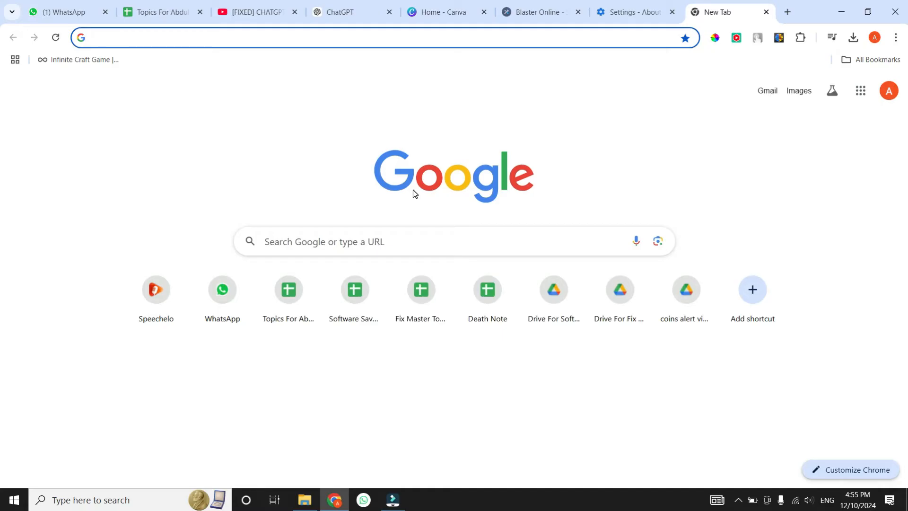
{"action": "mouse_move", "coordinate": [895, 37]}
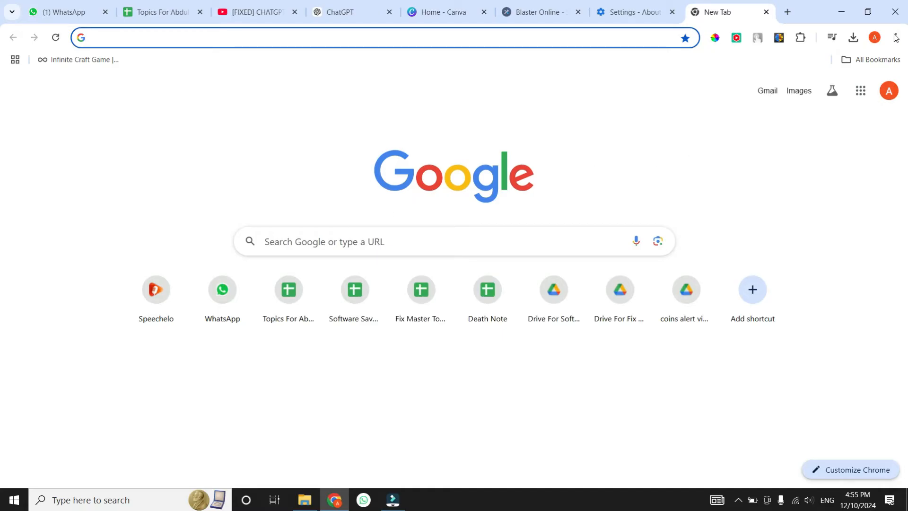
{"action": "left_click", "coordinate": [895, 37]}
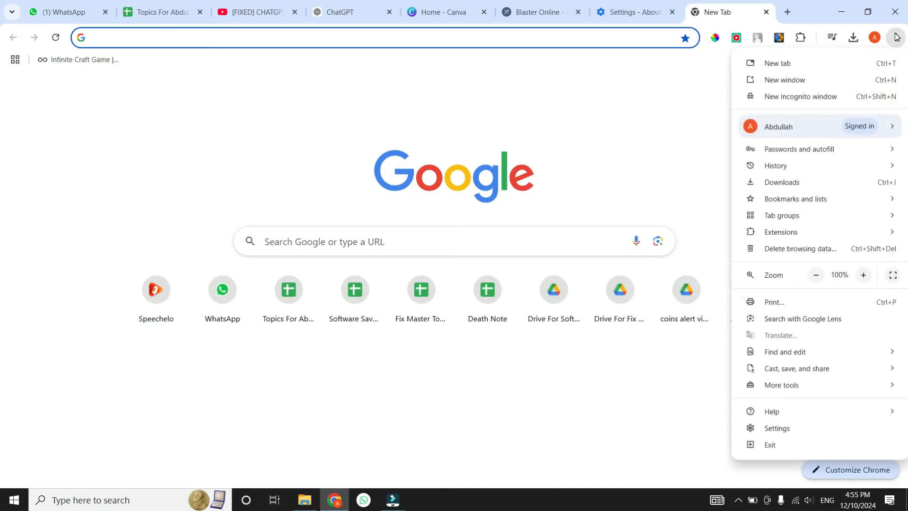
{"action": "mouse_move", "coordinate": [811, 431]}
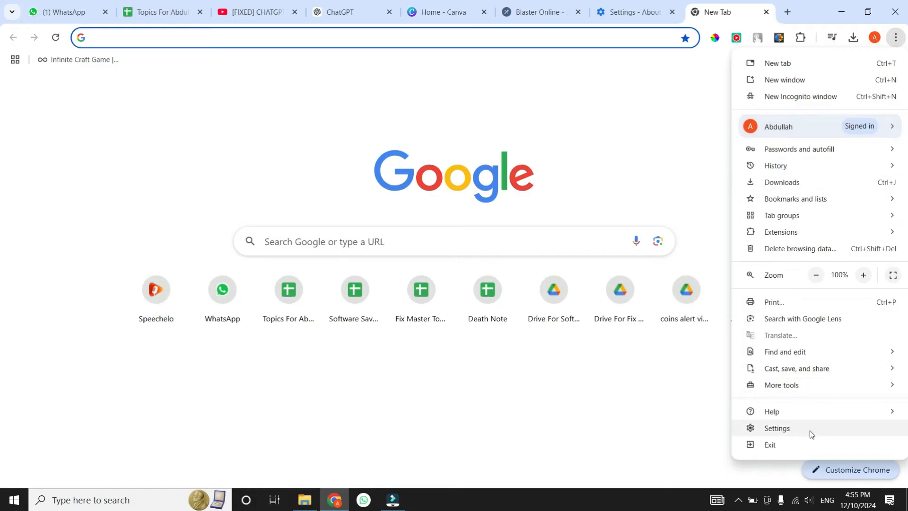
{"action": "left_click", "coordinate": [777, 427]}
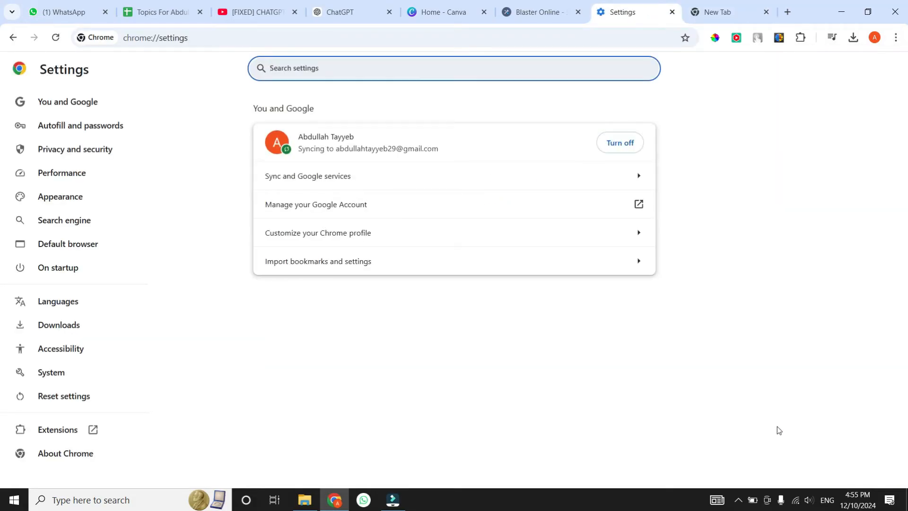
{"action": "mouse_move", "coordinate": [335, 328]}
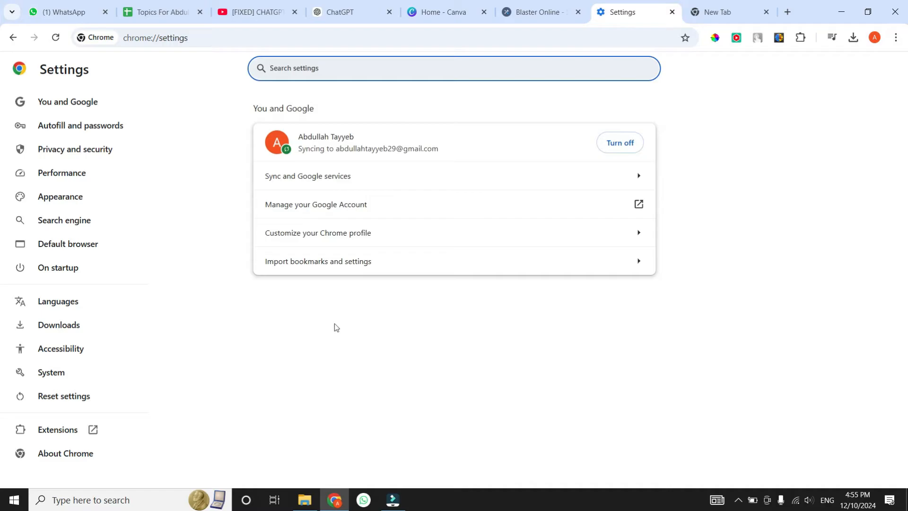
{"action": "mouse_move", "coordinate": [80, 197]}
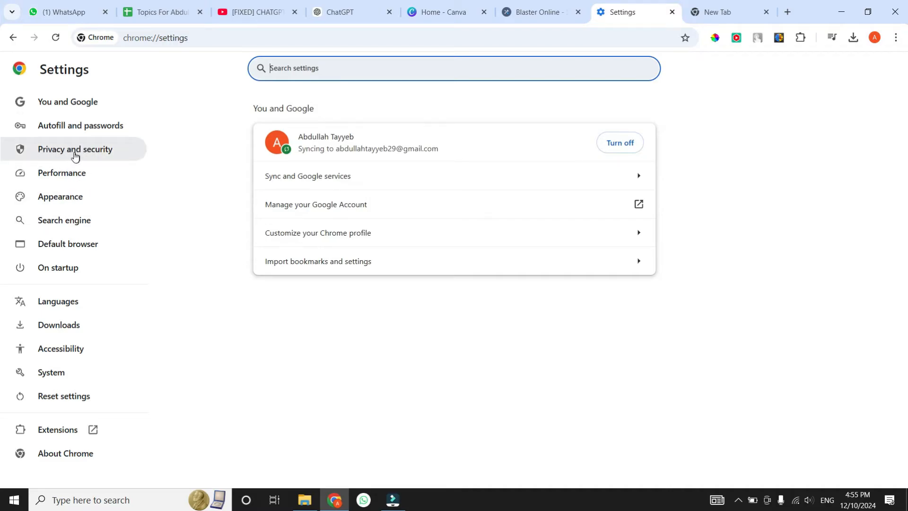
Step: Go to Privacy and security, third-party cookies, and view all stored site data
{"action": "left_click", "coordinate": [75, 149]}
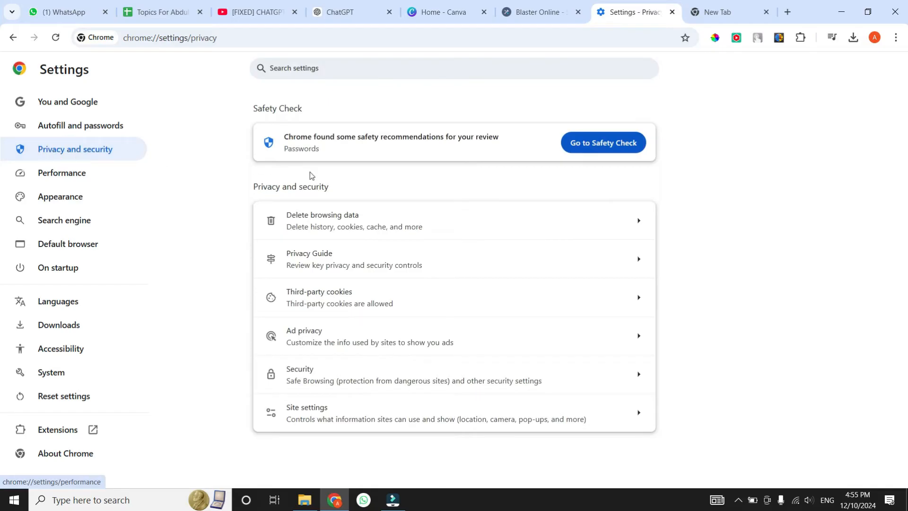
{"action": "mouse_move", "coordinate": [336, 335]}
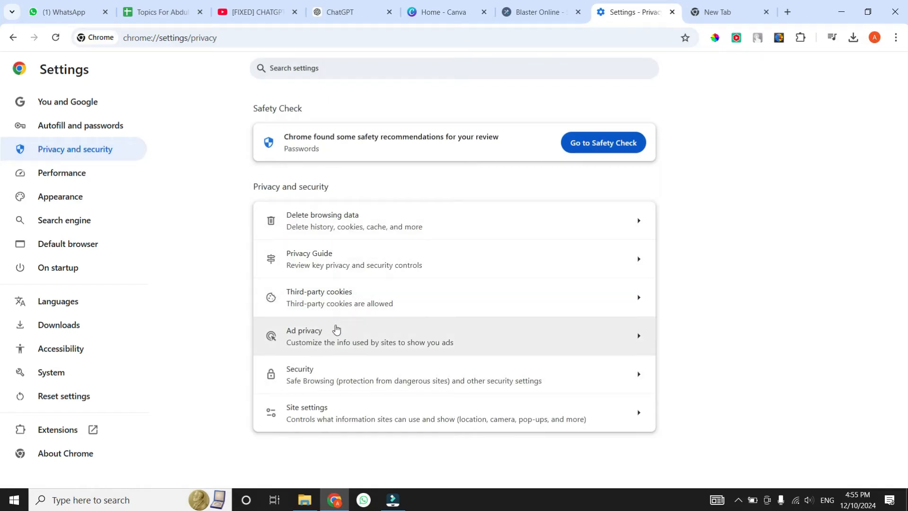
{"action": "mouse_move", "coordinate": [355, 301]}
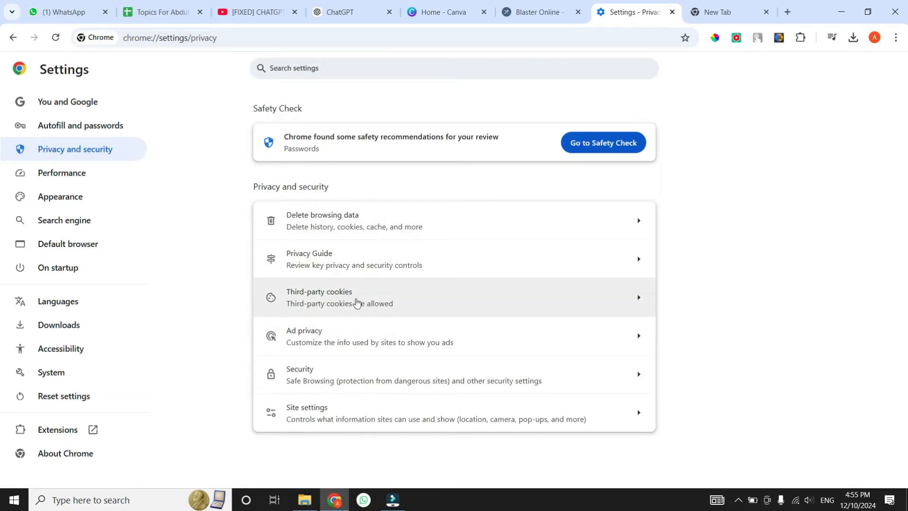
{"action": "left_click", "coordinate": [354, 297]}
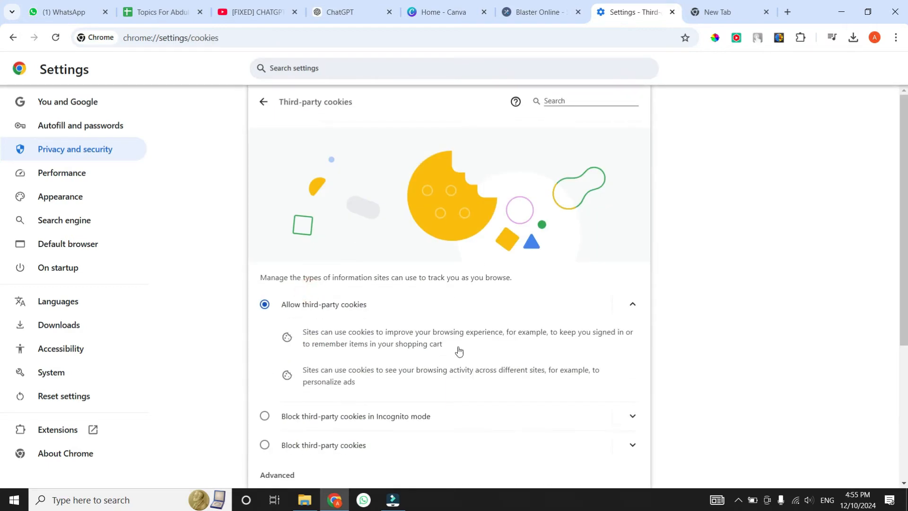
{"action": "scroll", "scroll_direction": "down", "scroll_amount": 3}
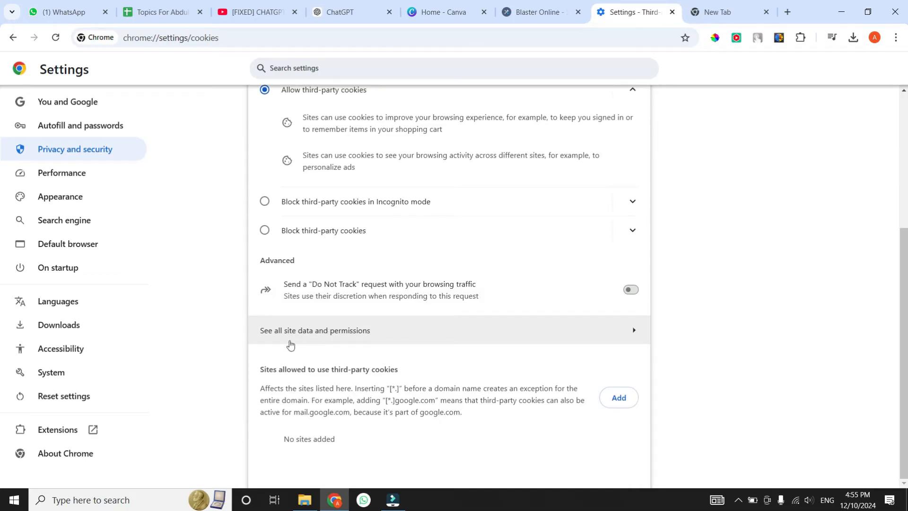
{"action": "left_click", "coordinate": [314, 330]}
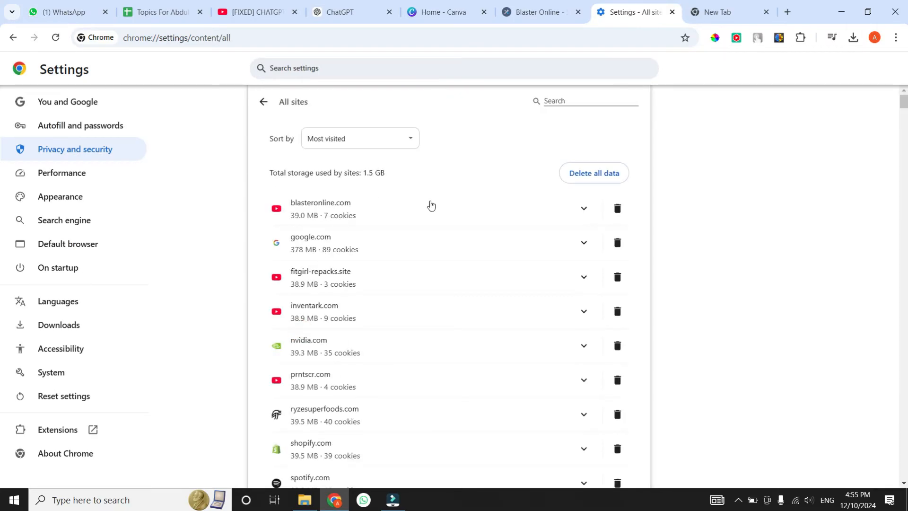
Step: Filter stored sites by 'openai', delete openai.com's data, then open a new tab
{"action": "left_click", "coordinate": [585, 102]}
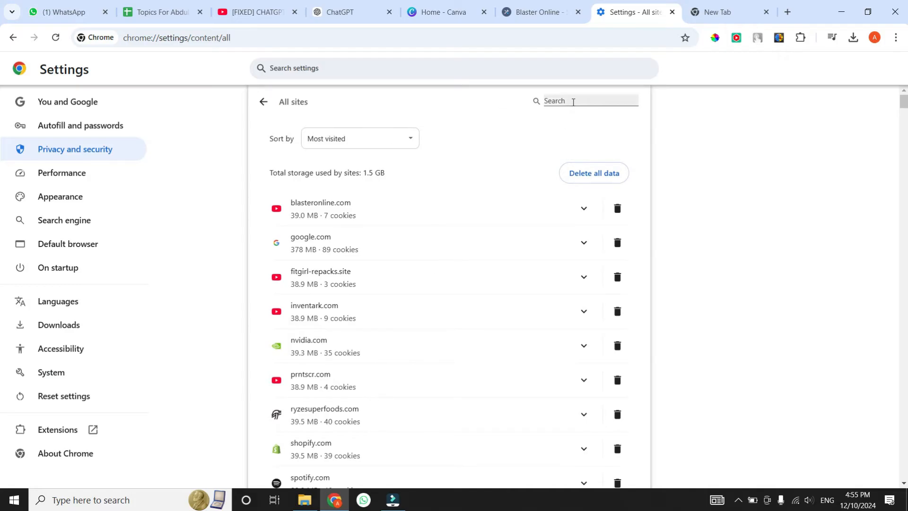
{"action": "left_click", "coordinate": [585, 101]}
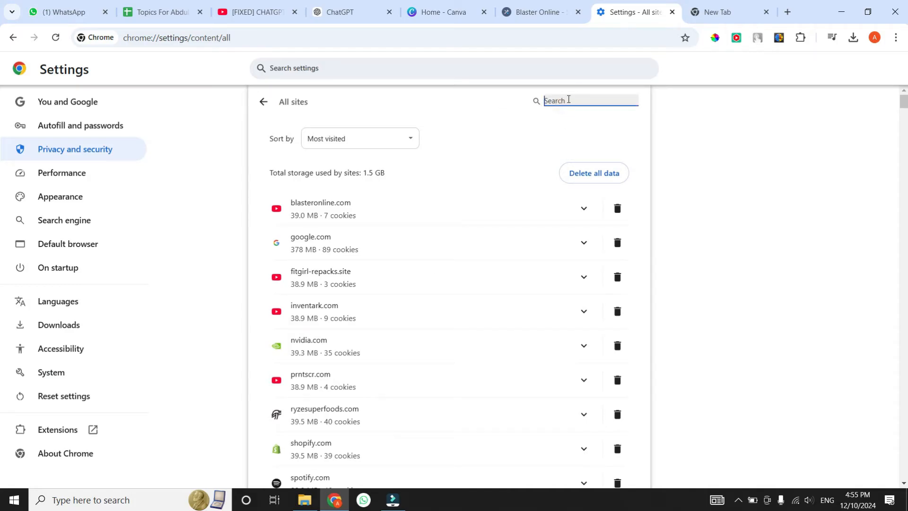
{"action": "type", "text": "openai"}
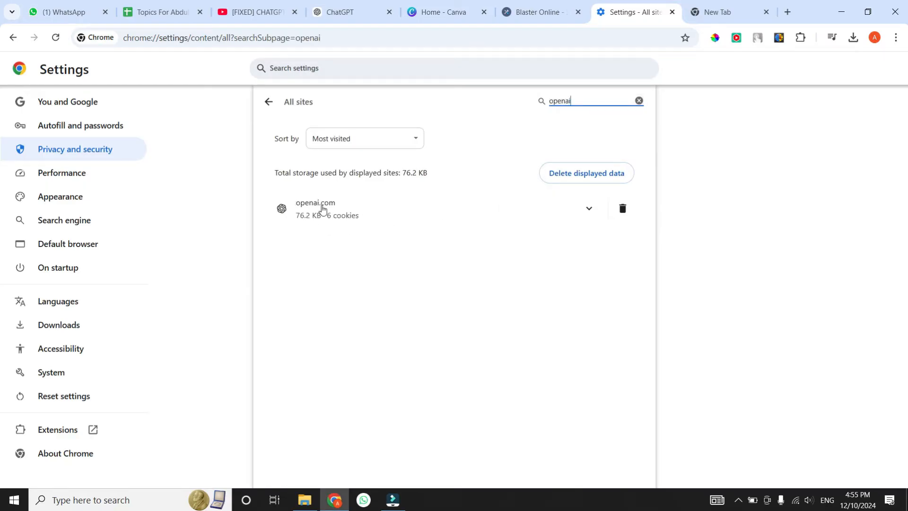
{"action": "mouse_move", "coordinate": [484, 213]}
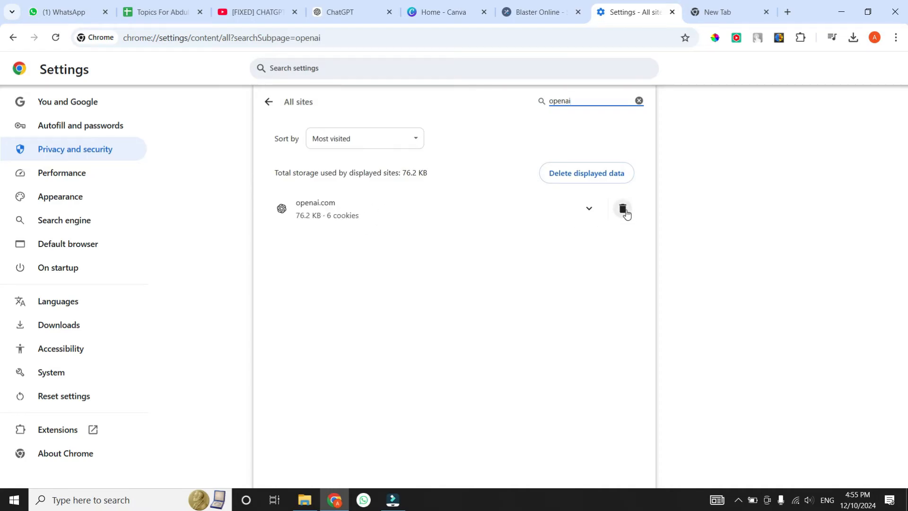
{"action": "left_click", "coordinate": [623, 209]}
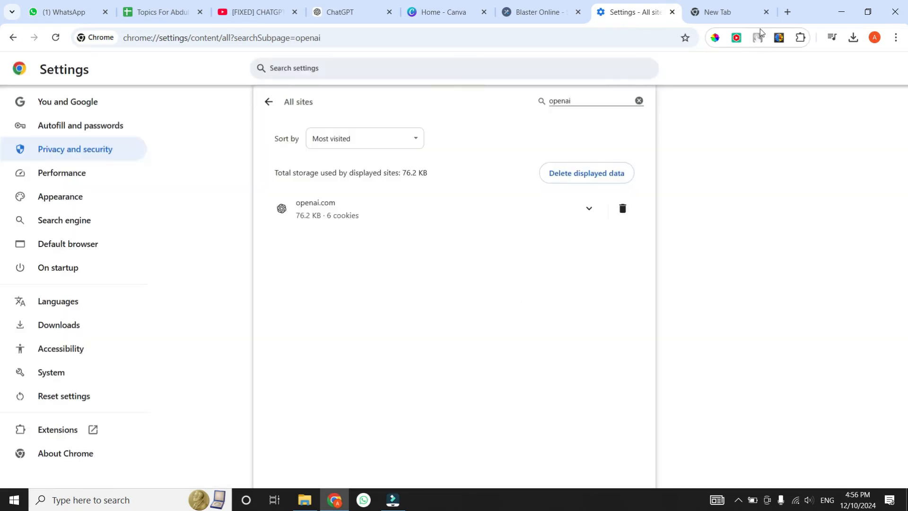
{"action": "left_click", "coordinate": [787, 12]}
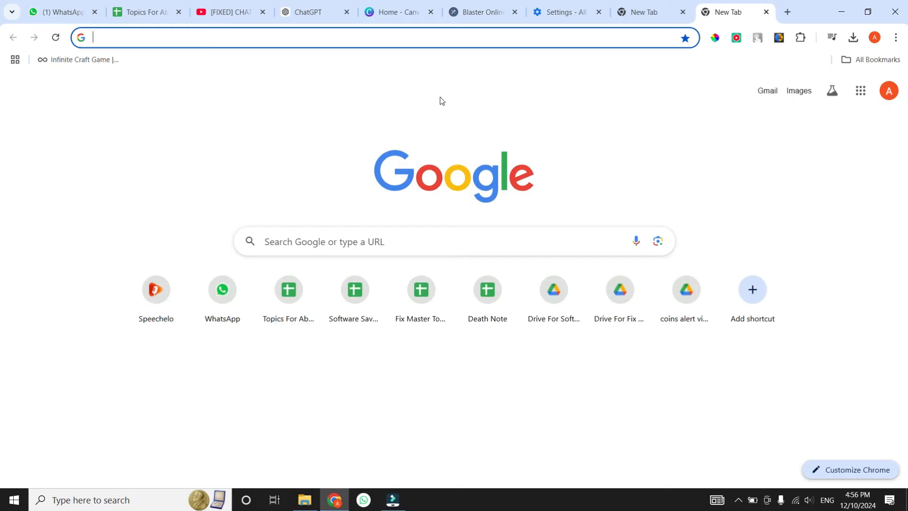
{"action": "mouse_move", "coordinate": [349, 97]}
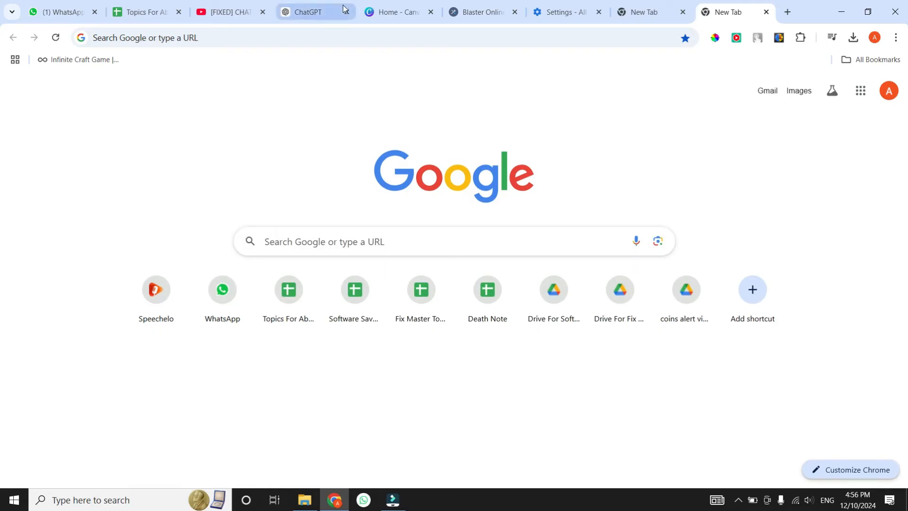
Step: Return to the ChatGPT tab and open chatgpt.com's full site settings via site info
{"action": "left_click", "coordinate": [313, 11]}
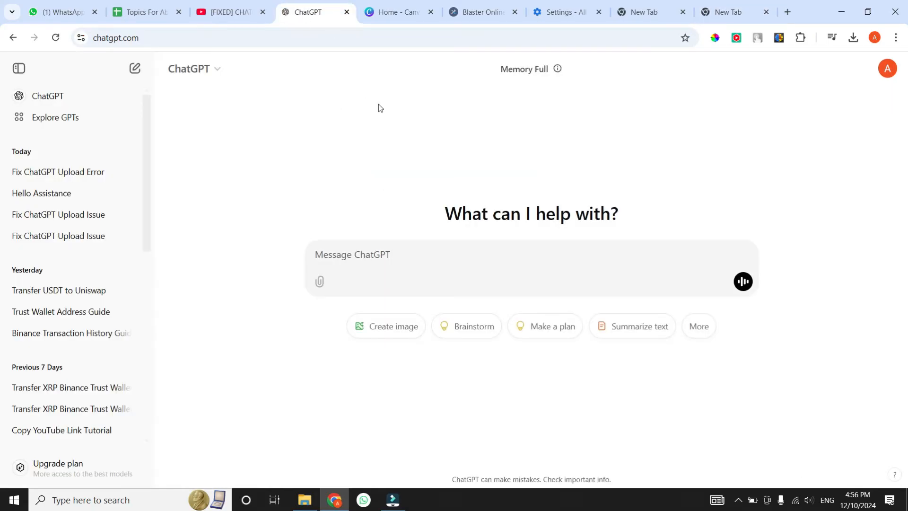
{"action": "mouse_move", "coordinate": [307, 158]}
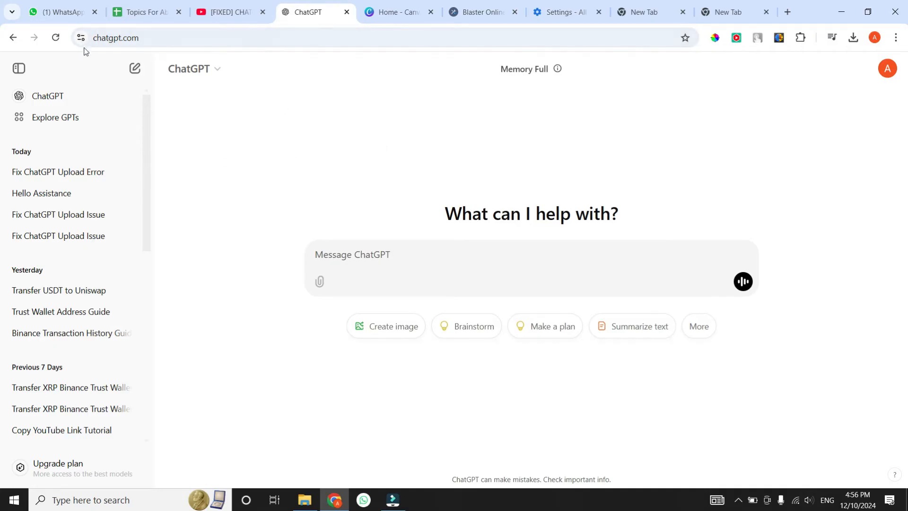
{"action": "left_click", "coordinate": [80, 38]}
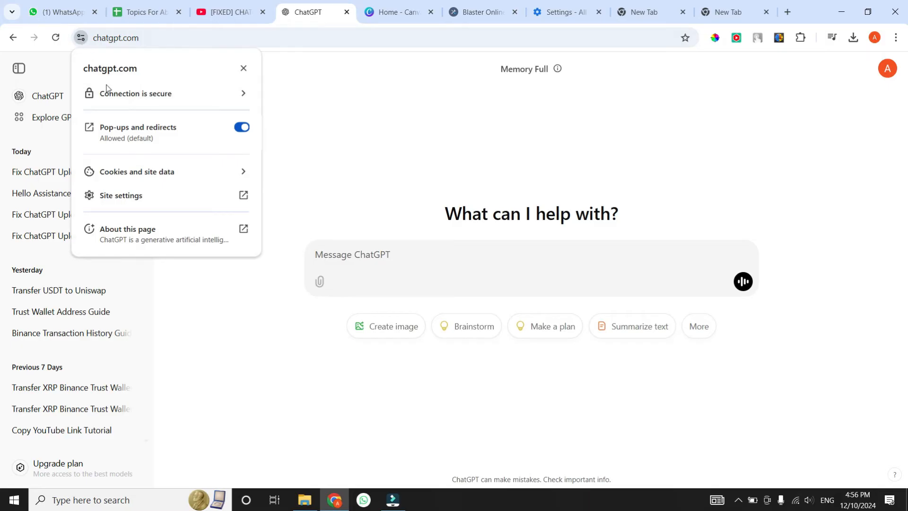
{"action": "mouse_move", "coordinate": [135, 148]}
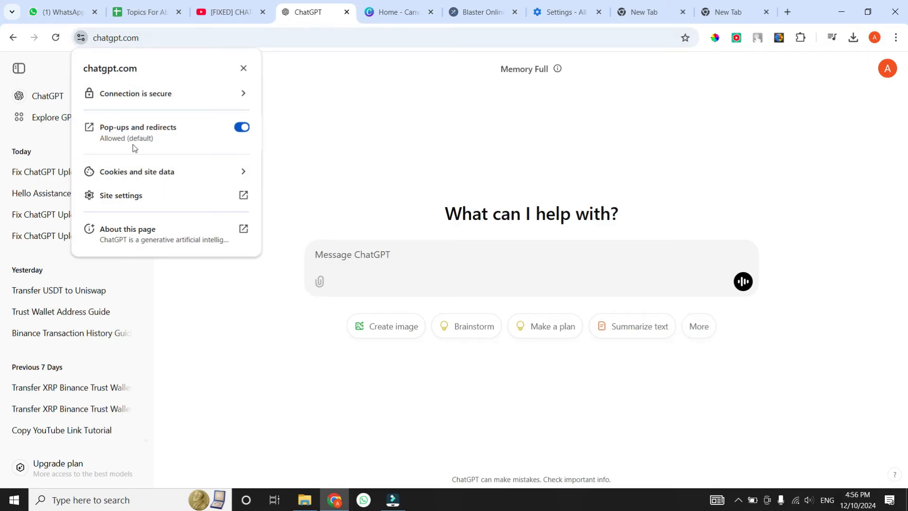
{"action": "left_click", "coordinate": [121, 195]}
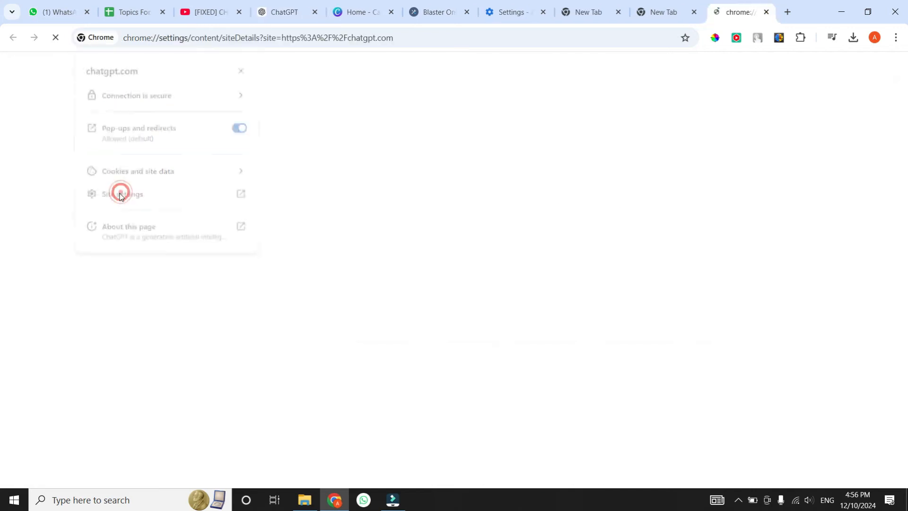
Step: Scroll through chatgpt.com's default permissions list, then open a new tab
{"action": "left_click", "coordinate": [120, 193]}
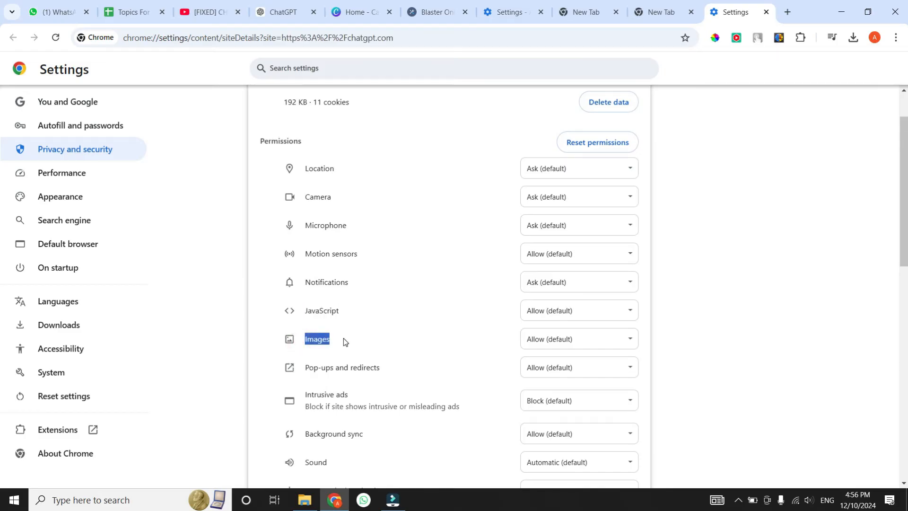
{"action": "scroll", "scroll_direction": "down", "scroll_amount": 3}
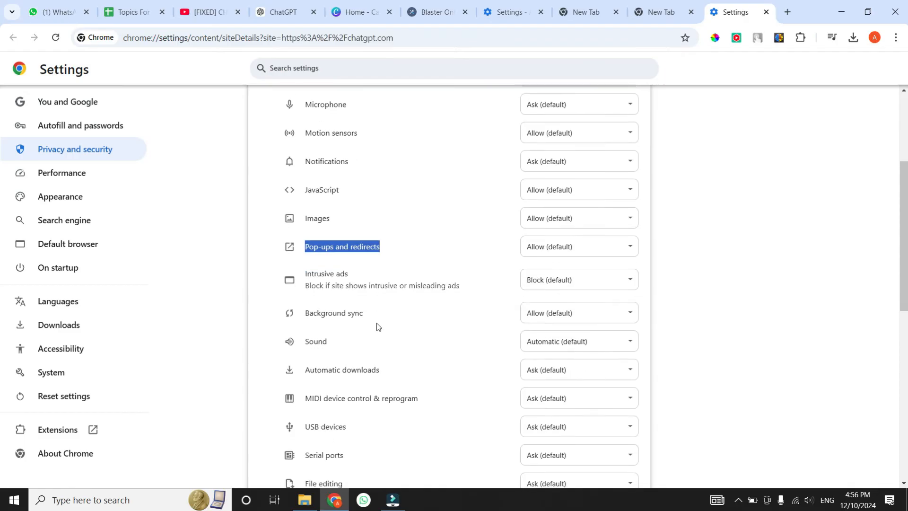
{"action": "scroll", "scroll_direction": "down", "scroll_amount": 3}
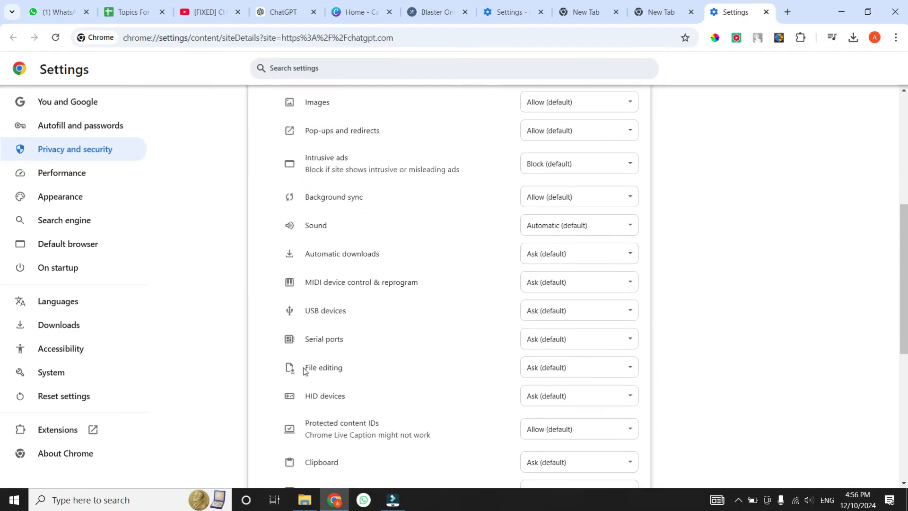
{"action": "left_click", "coordinate": [577, 367]}
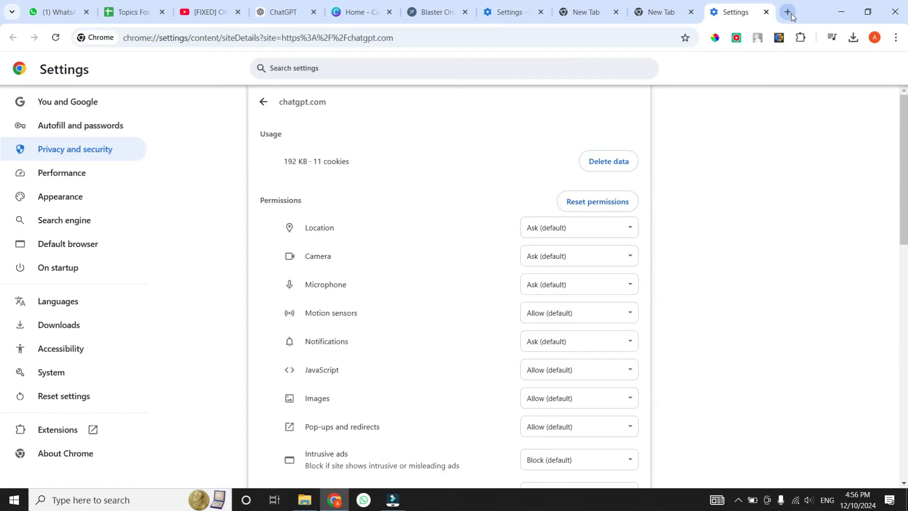
{"action": "left_click", "coordinate": [788, 11]}
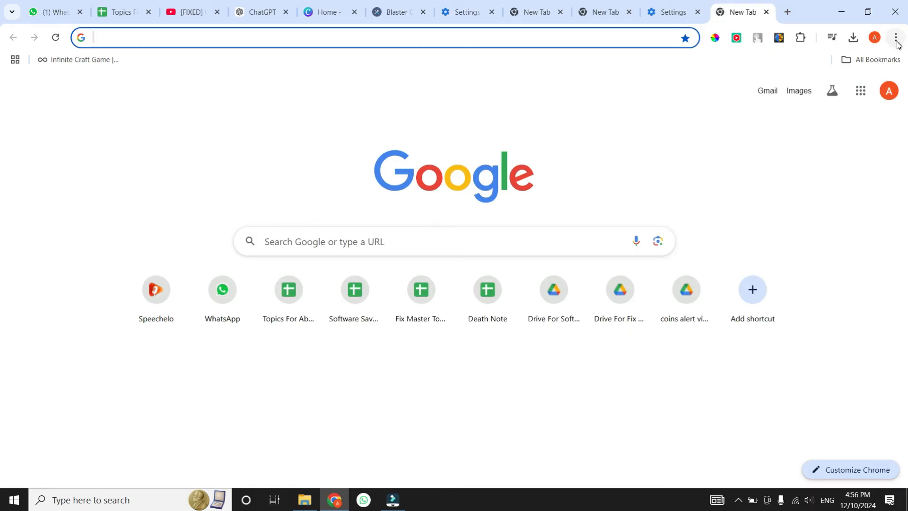
Step: Open the Chrome Web Store from the menu and search for the VeePN extension
{"action": "left_click", "coordinate": [895, 37]}
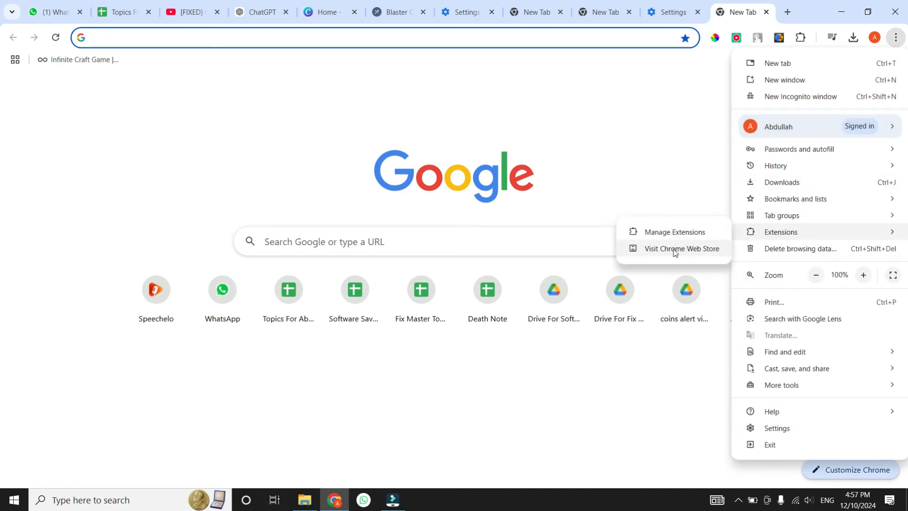
{"action": "left_click", "coordinate": [683, 251]}
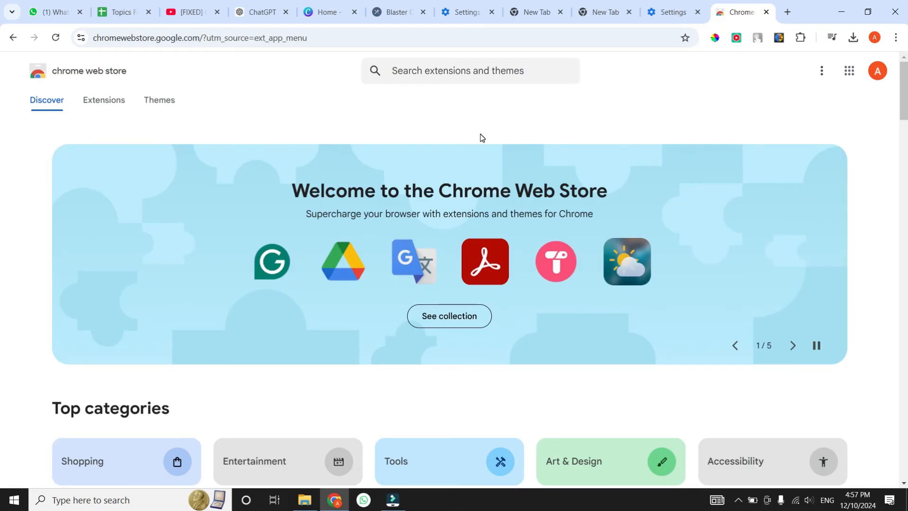
{"action": "left_click", "coordinate": [470, 71]}
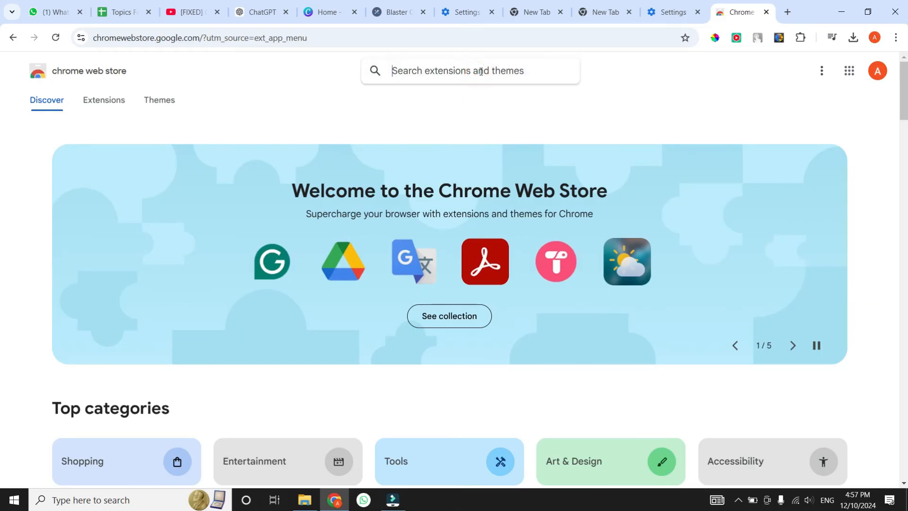
{"action": "type", "text": "v"}
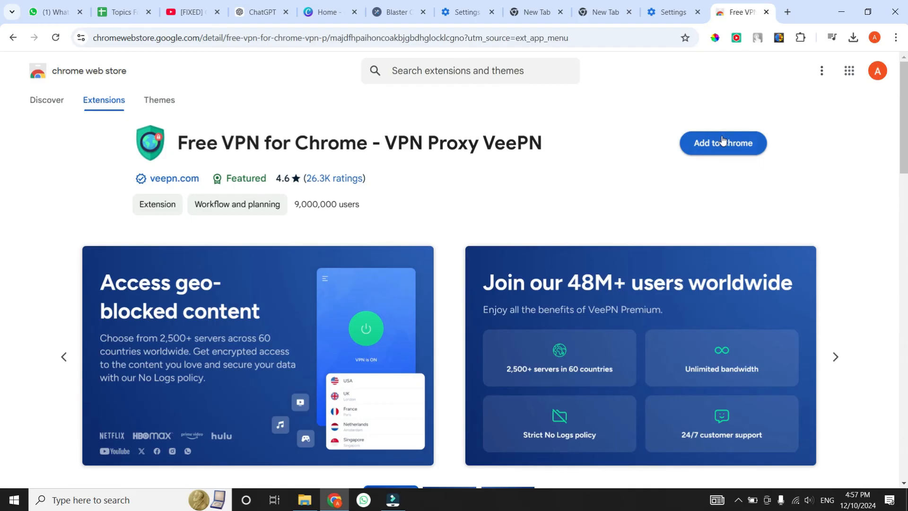
Step: Add VeePN to Chrome, then launch it from the extensions toolbar
{"action": "left_click", "coordinate": [721, 143]}
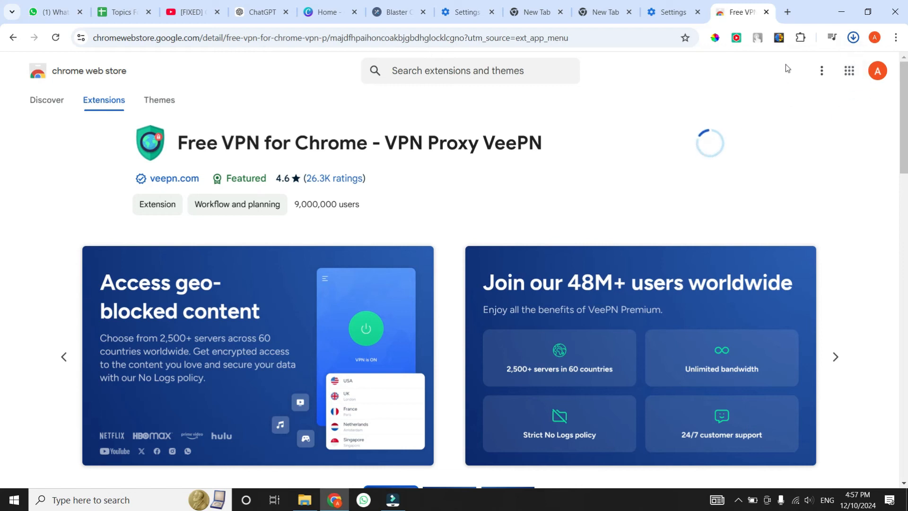
{"action": "mouse_move", "coordinate": [801, 37]}
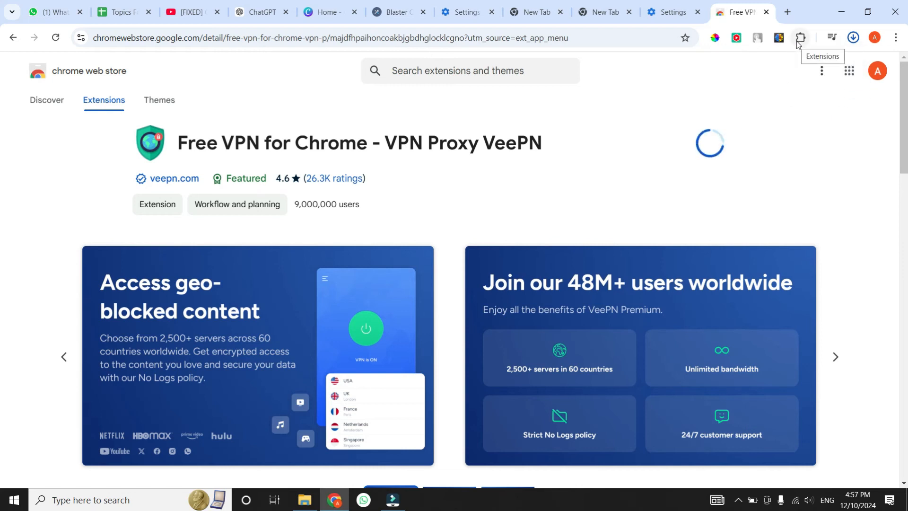
{"action": "left_click", "coordinate": [800, 38]}
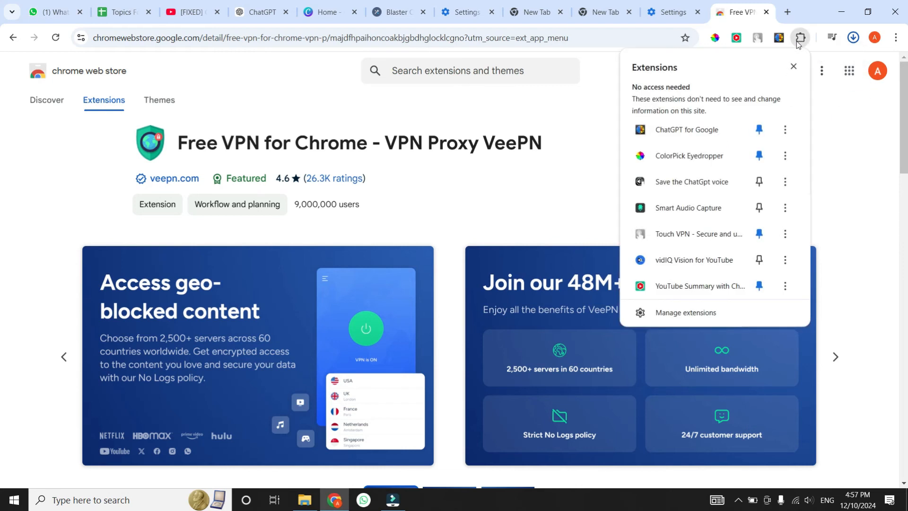
{"action": "left_click", "coordinate": [853, 38]}
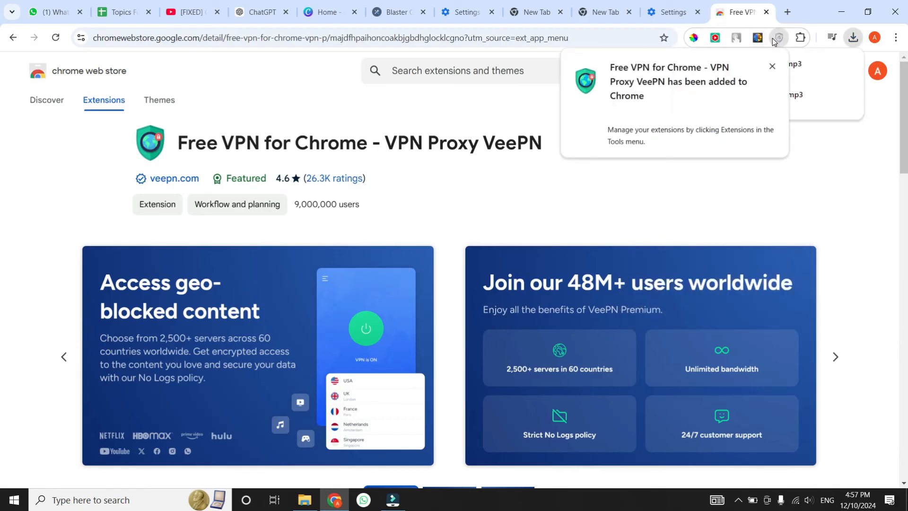
{"action": "left_click", "coordinate": [756, 38]}
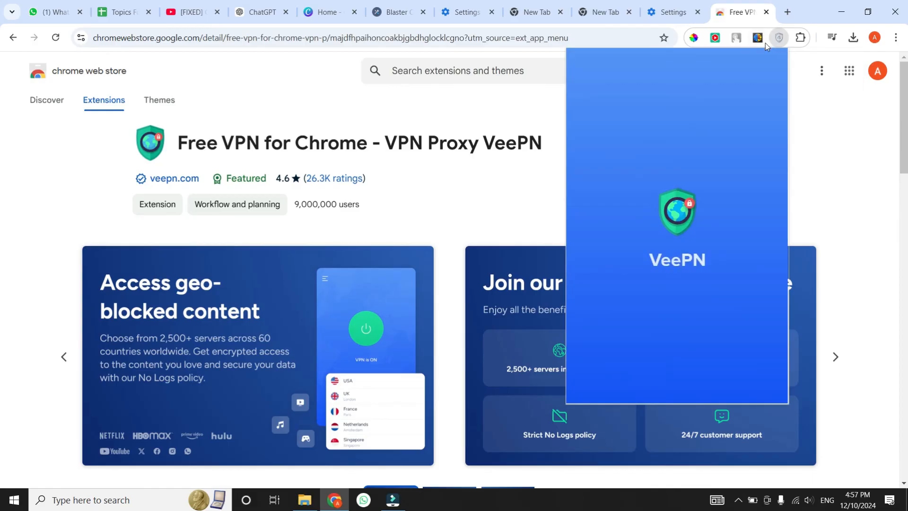
{"action": "left_click", "coordinate": [786, 11]}
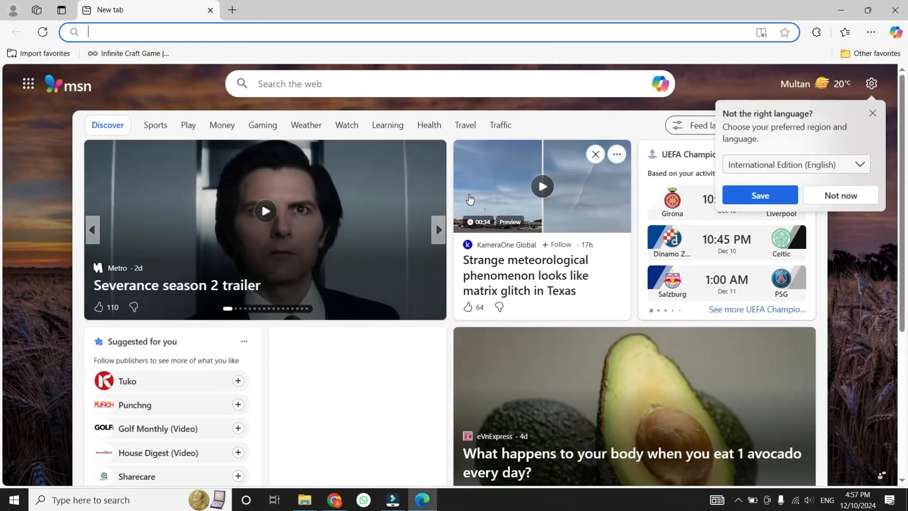
Step: Start typing 'cha' for ChatGPT in Edge's address bar
{"action": "type", "text": "cha"}
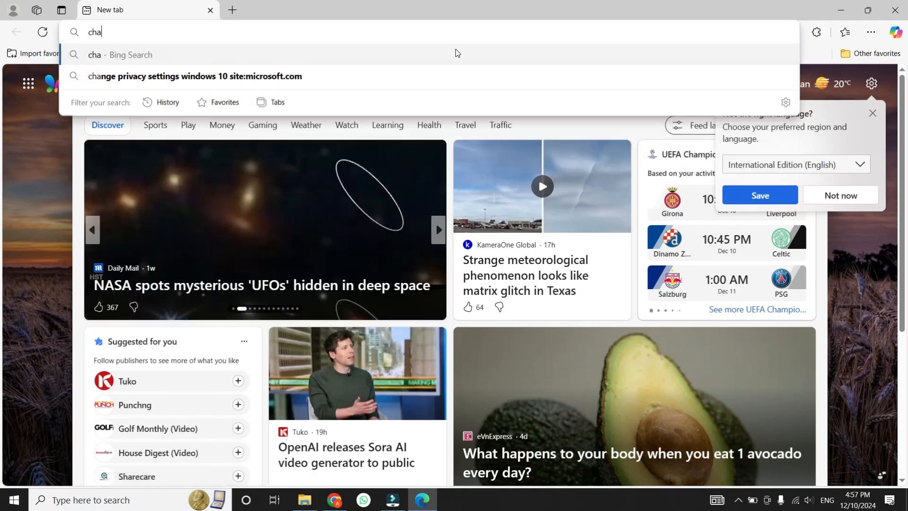